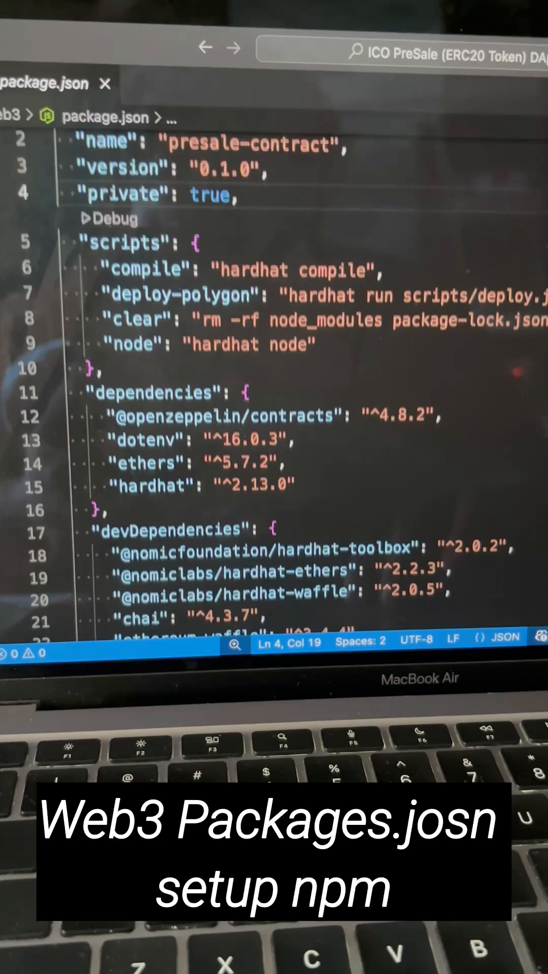
scroll("down", 3)
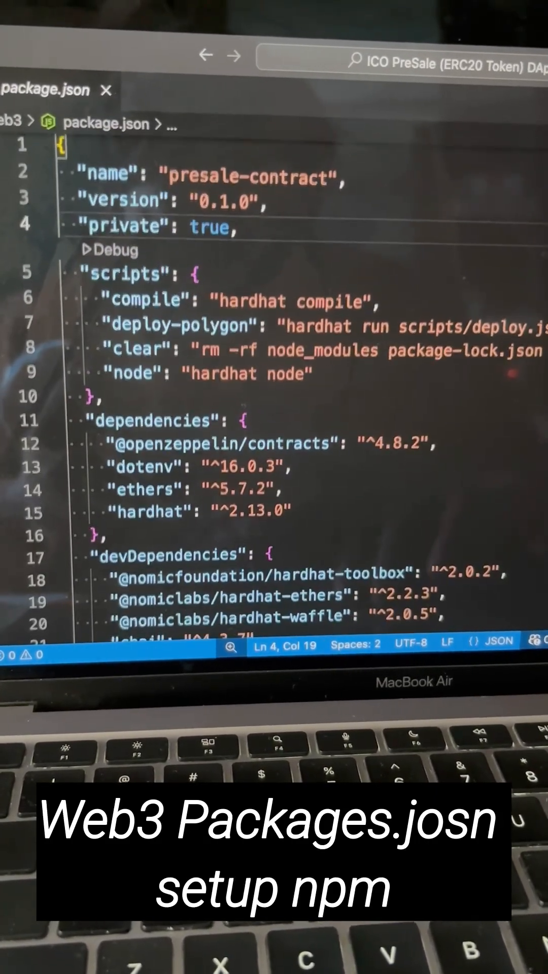
scroll("down", 3)
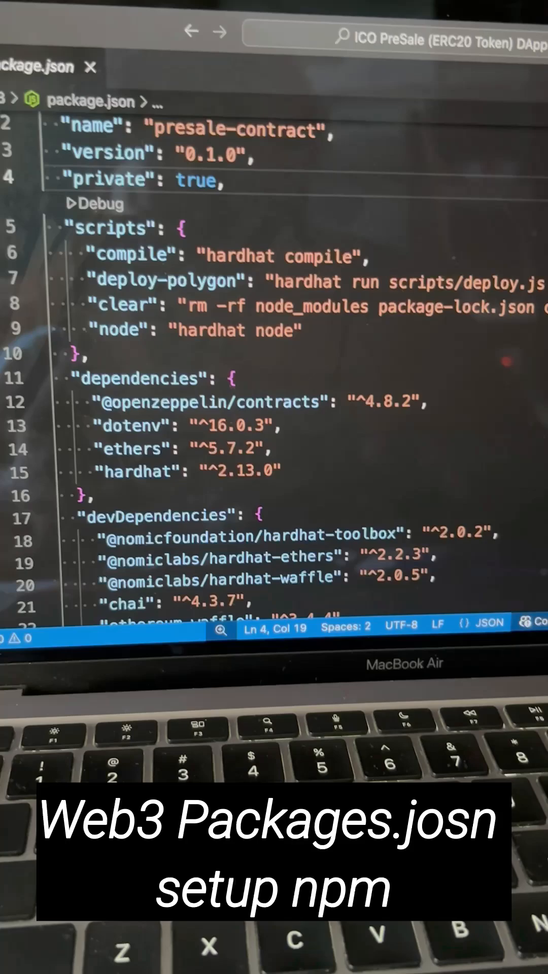